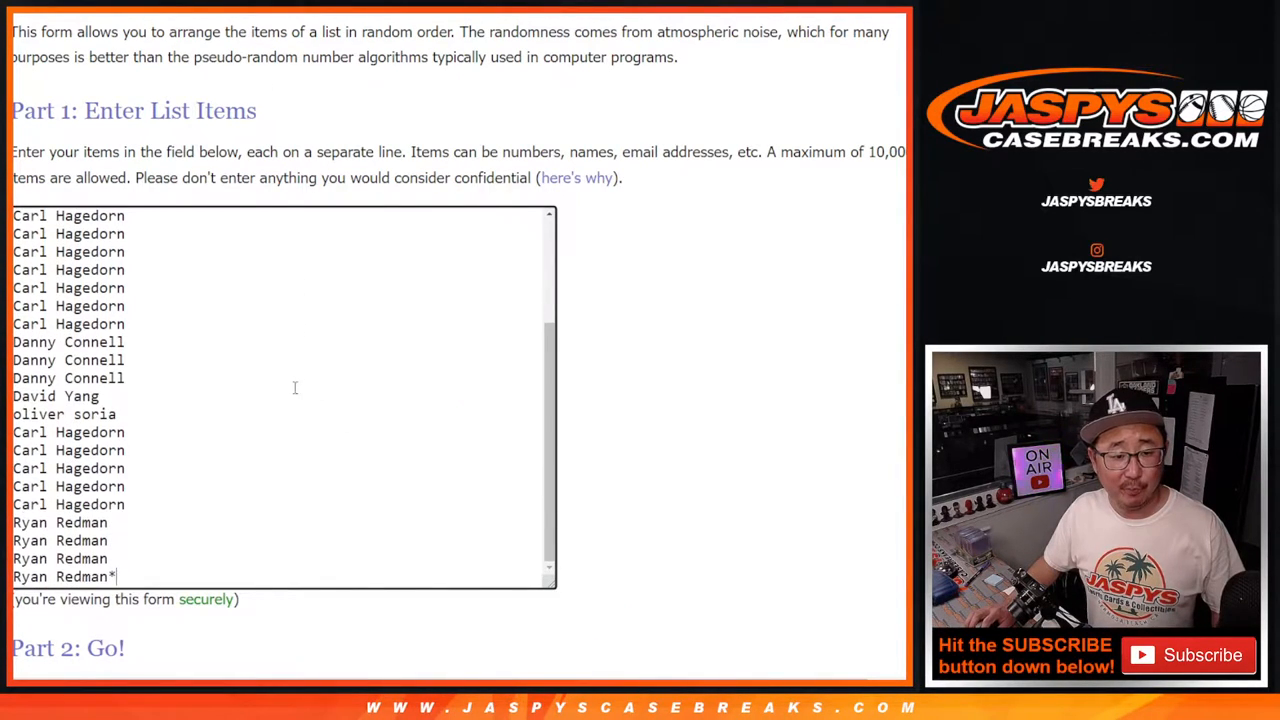
{"action": "mouse_move", "coordinate": [289, 90]}
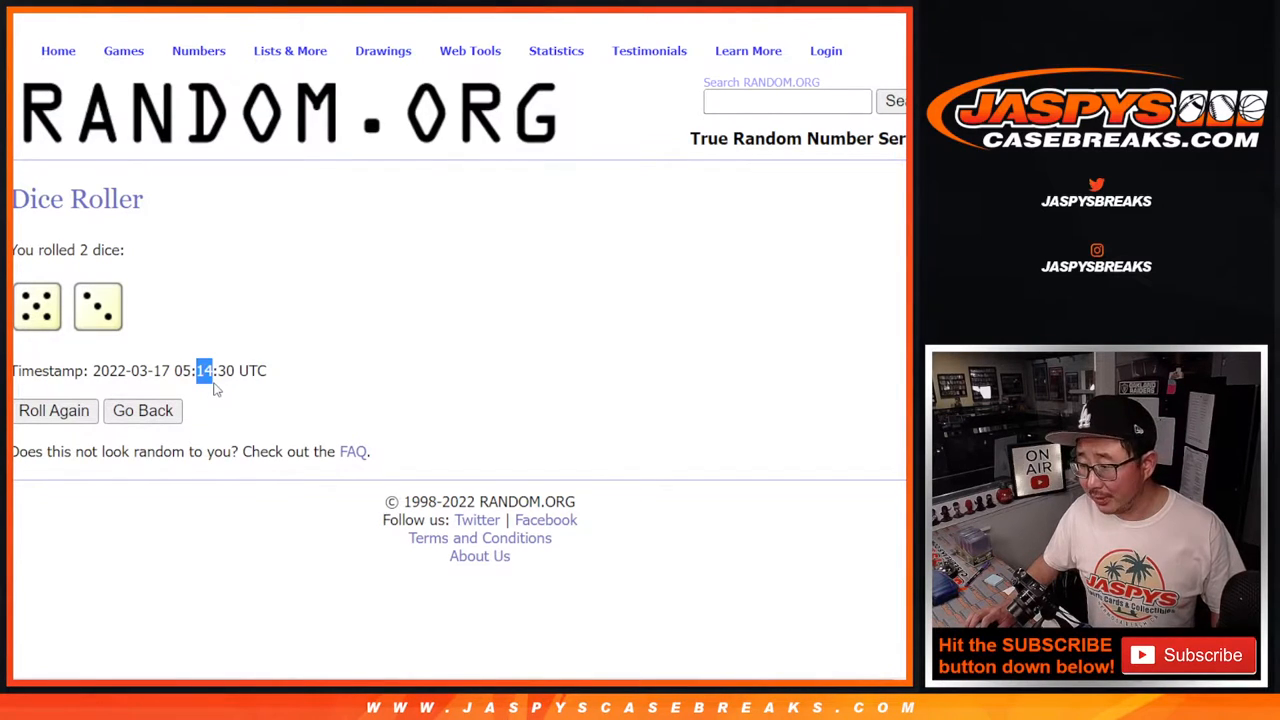
Step: Return to the participant name list and shuffle it three times in a row
{"action": "left_click", "coordinate": [142, 411]}
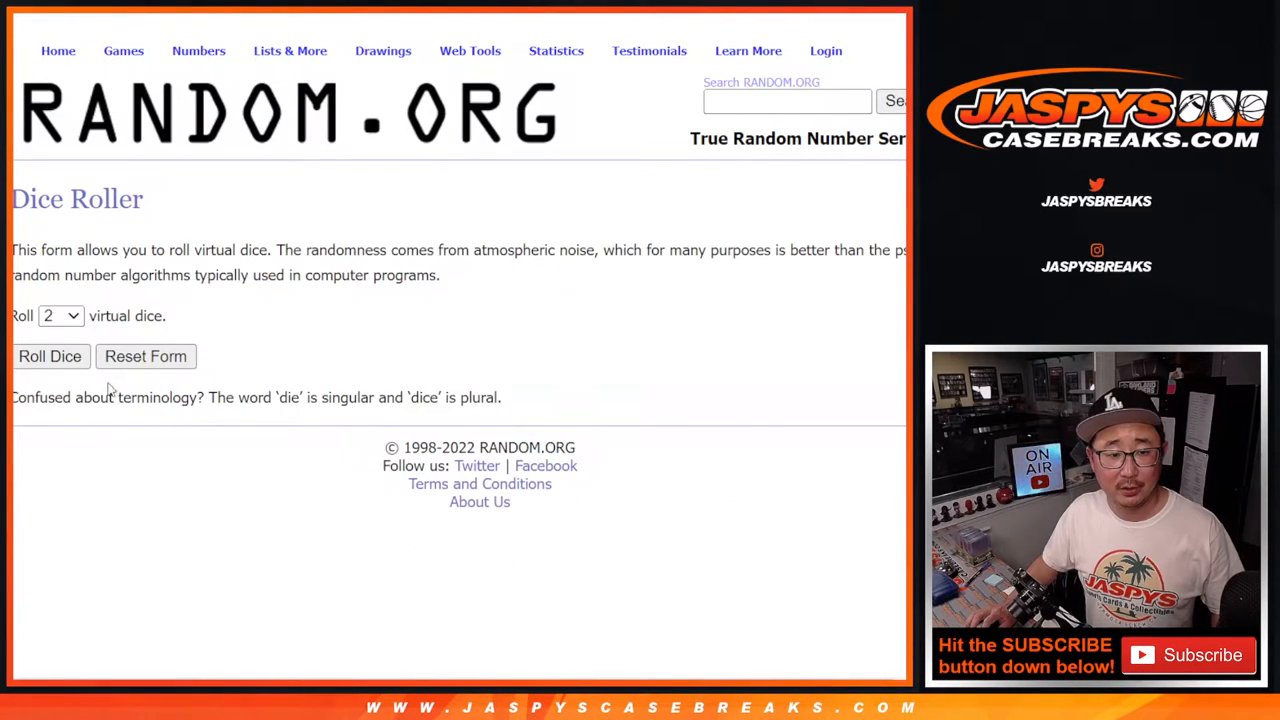
{"action": "left_click", "coordinate": [50, 356]}
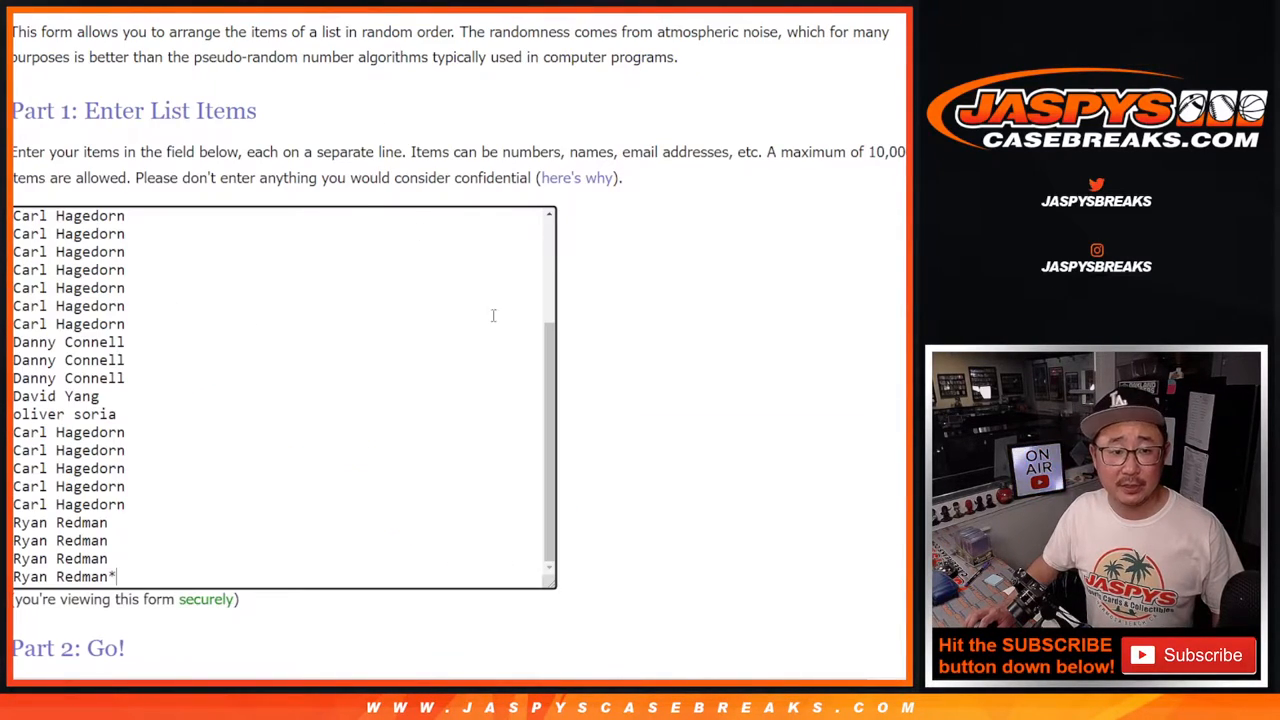
{"action": "scroll", "scroll_direction": "down", "scroll_amount": 3}
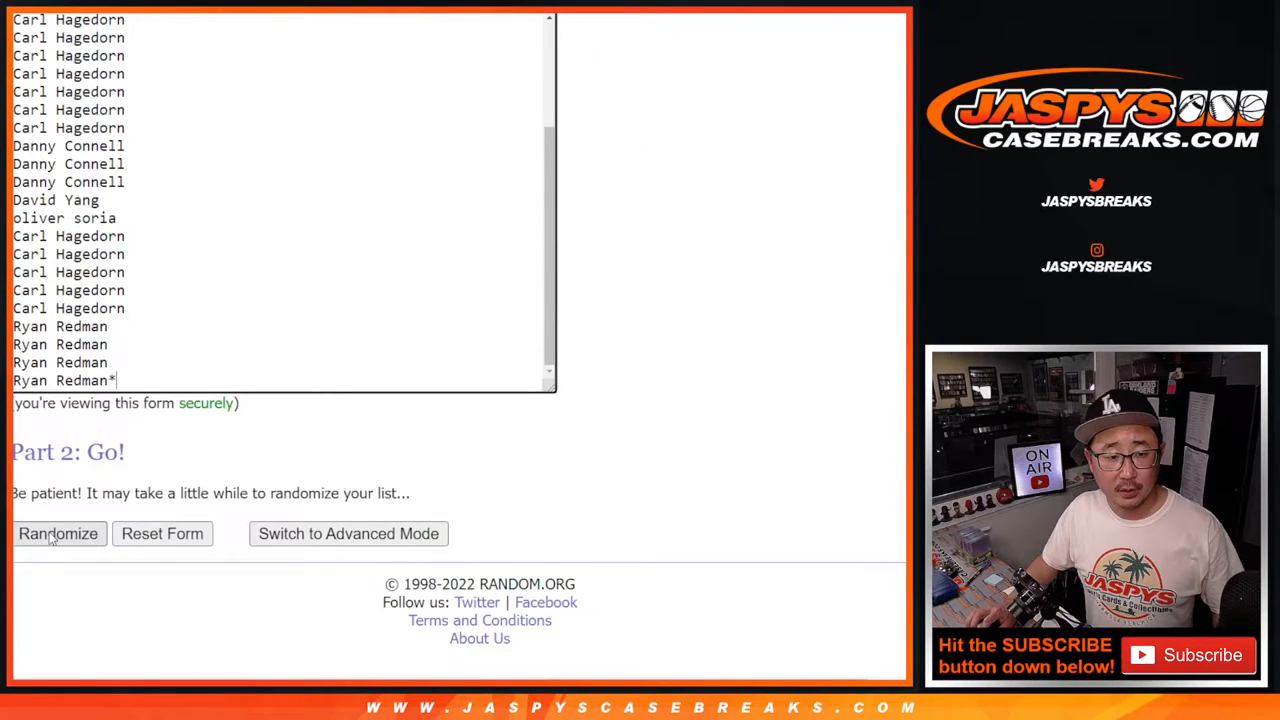
{"action": "left_click", "coordinate": [58, 534]}
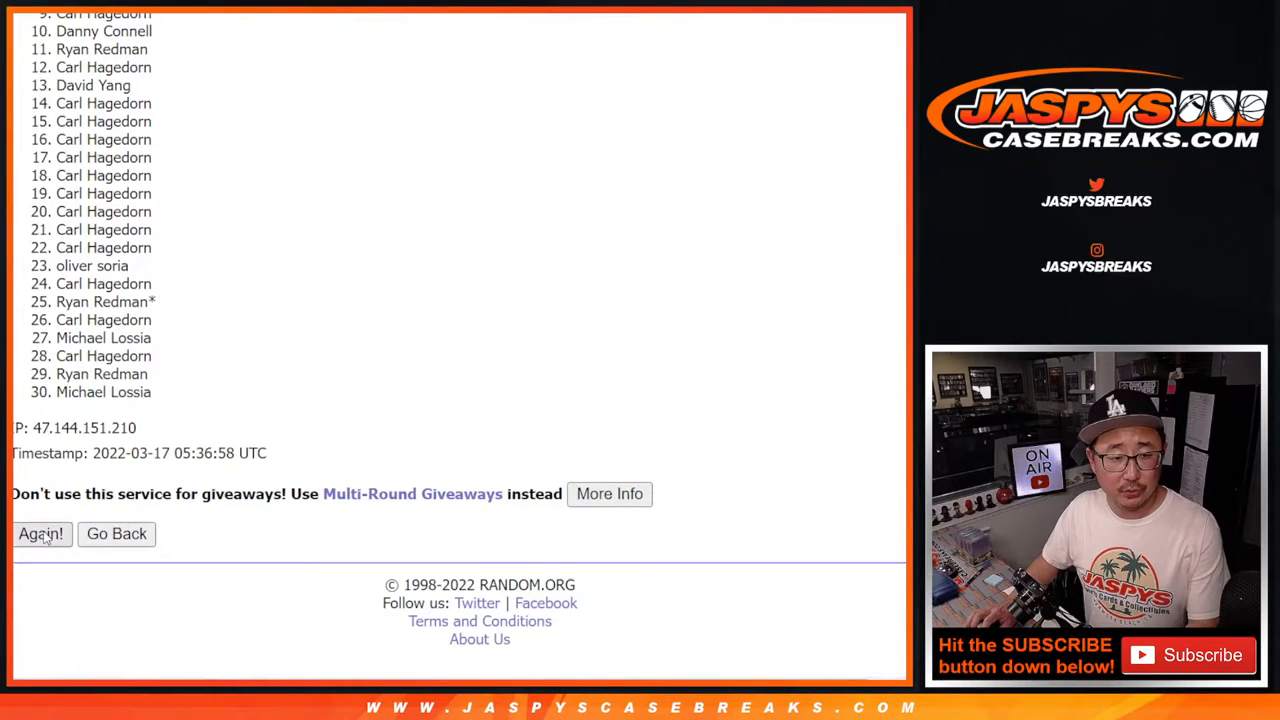
{"action": "left_click", "coordinate": [41, 534]}
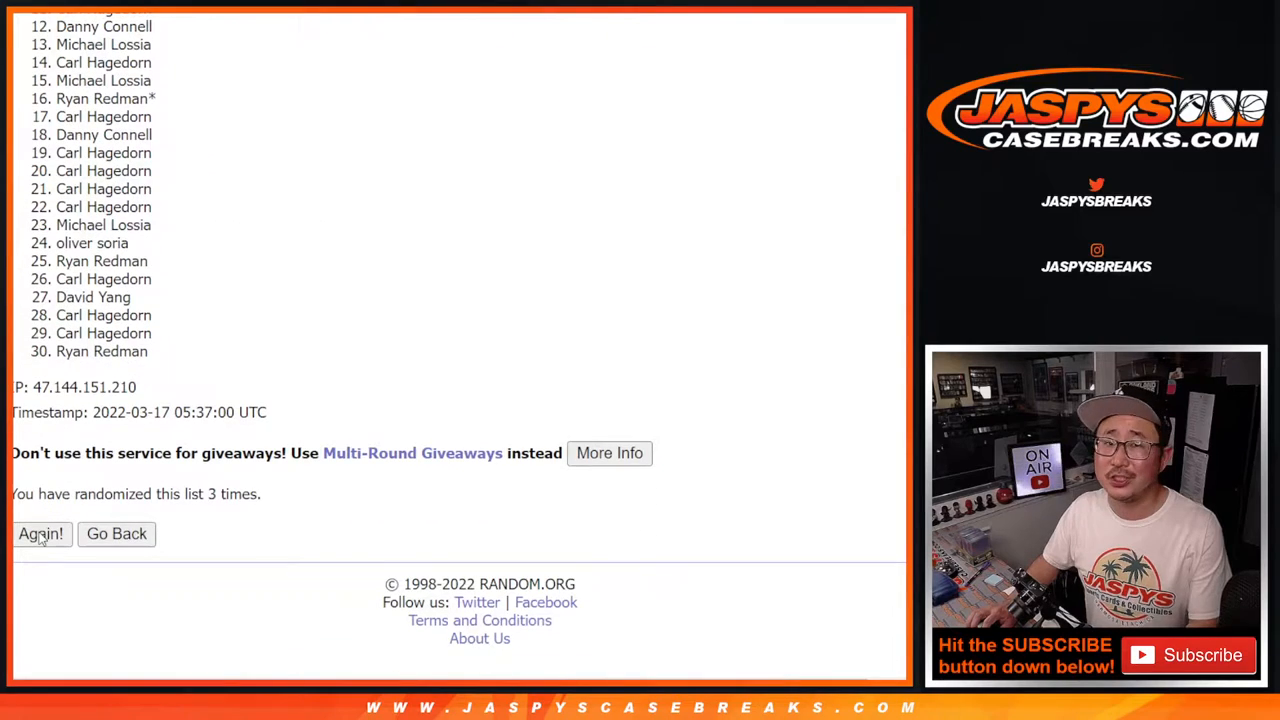
{"action": "left_click", "coordinate": [41, 534]}
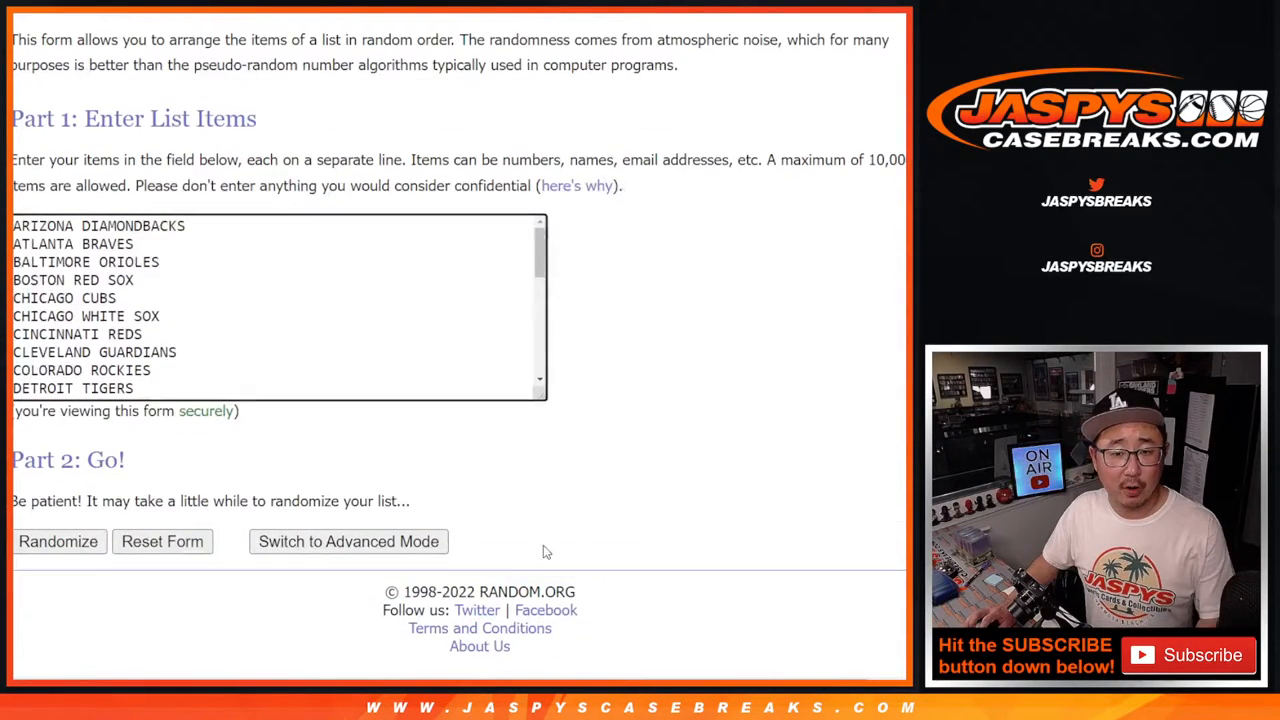
Step: Shuffle the MLB team list twice with Randomize and Again!
{"action": "left_click", "coordinate": [58, 541]}
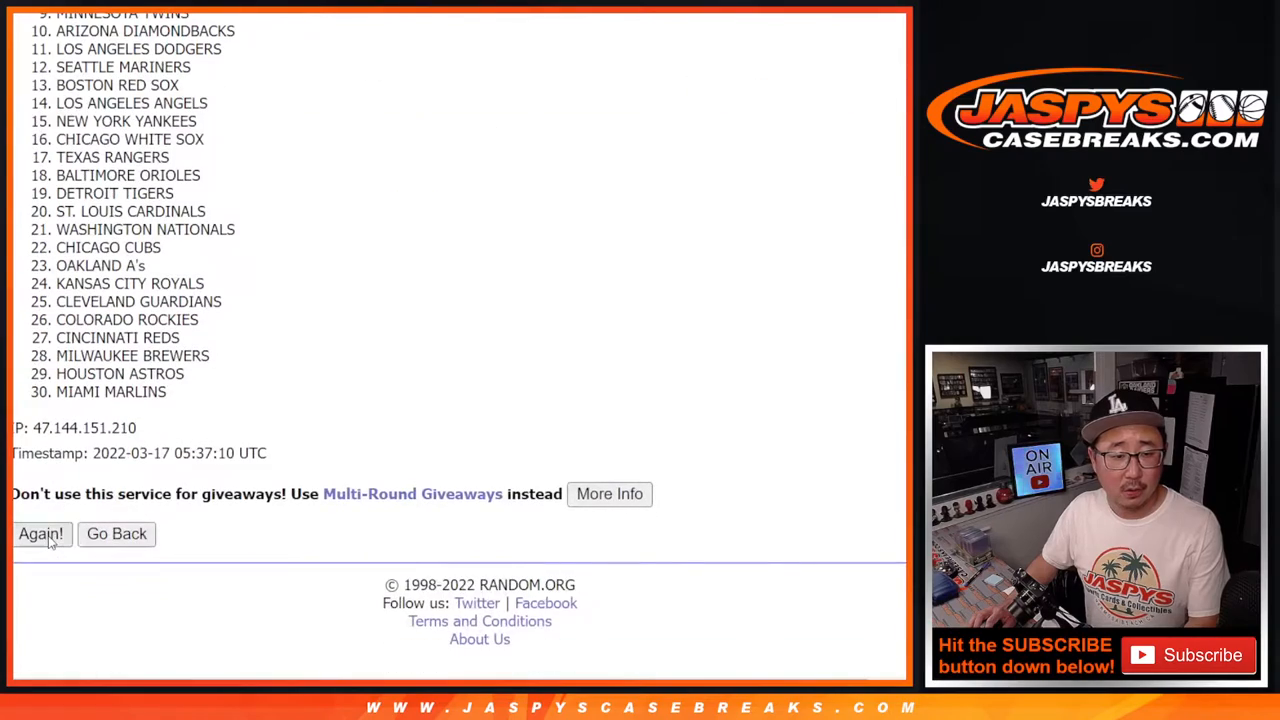
{"action": "left_click", "coordinate": [40, 534]}
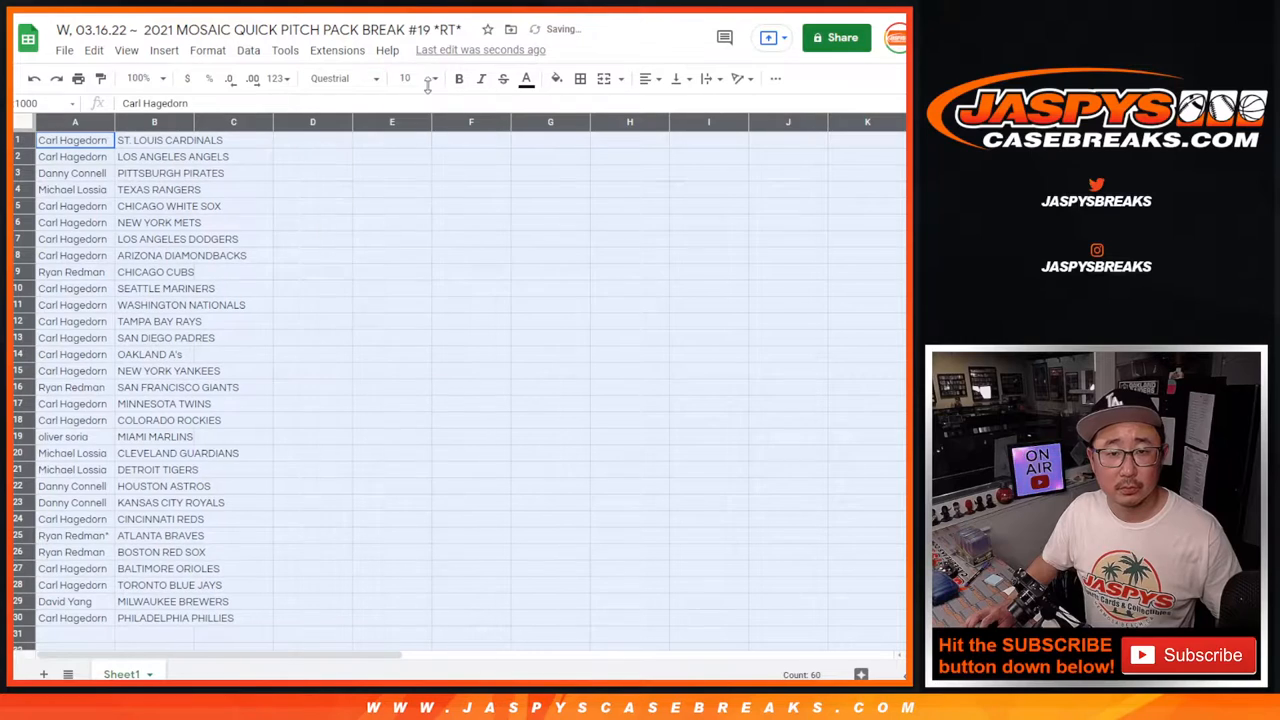
Step: Zoom the sheet to 150% and scroll through the thirty name-team pairings
{"action": "left_click", "coordinate": [160, 79]}
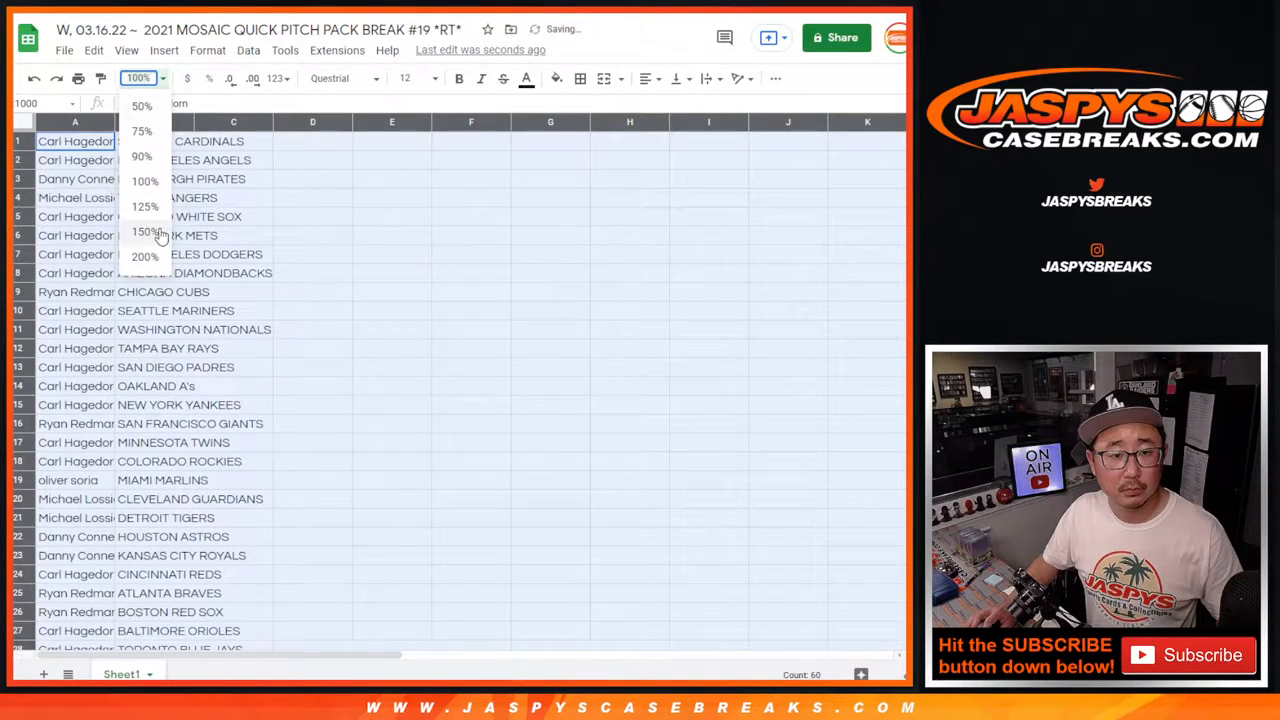
{"action": "left_click", "coordinate": [143, 231]}
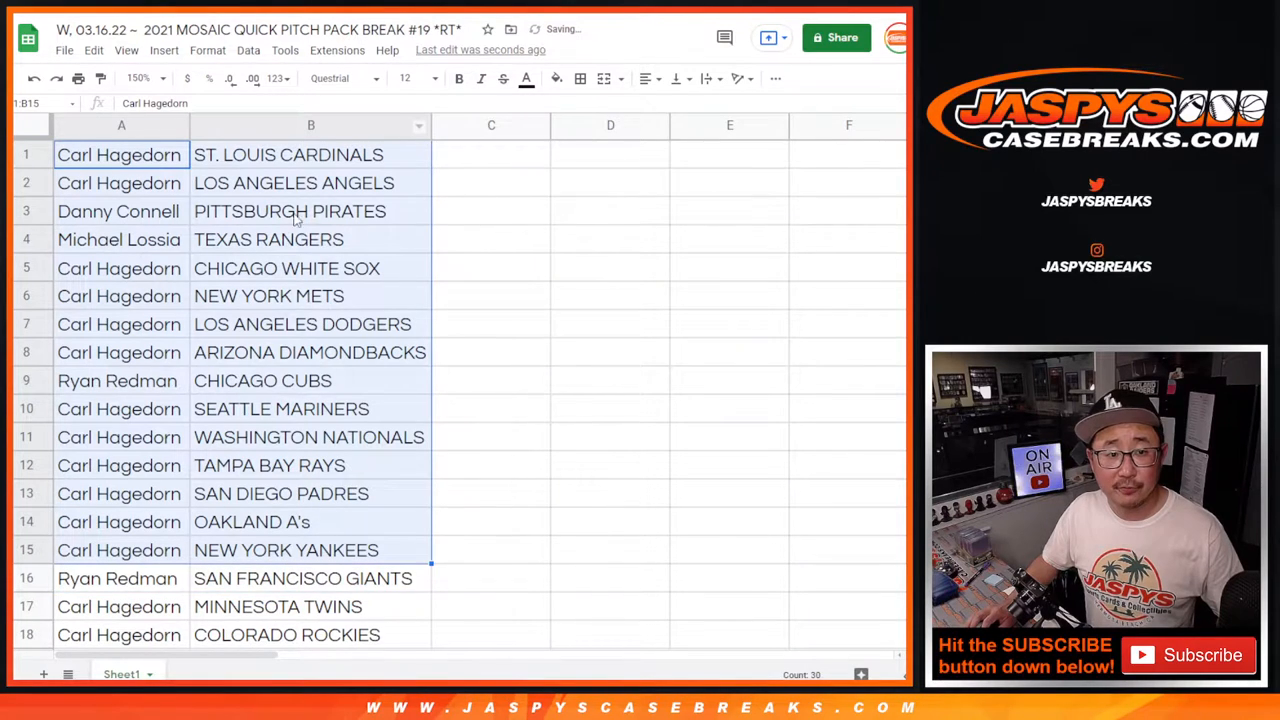
{"action": "scroll", "scroll_direction": "down", "scroll_amount": 3}
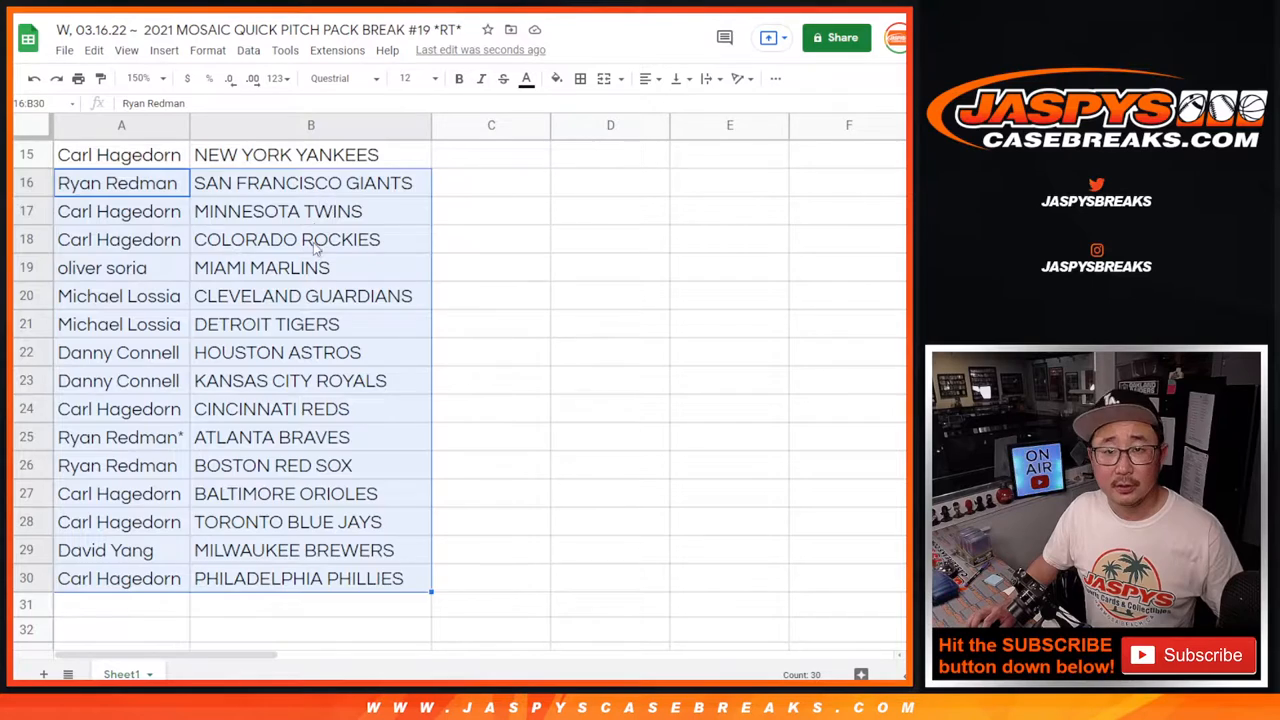
{"action": "left_click", "coordinate": [150, 79]}
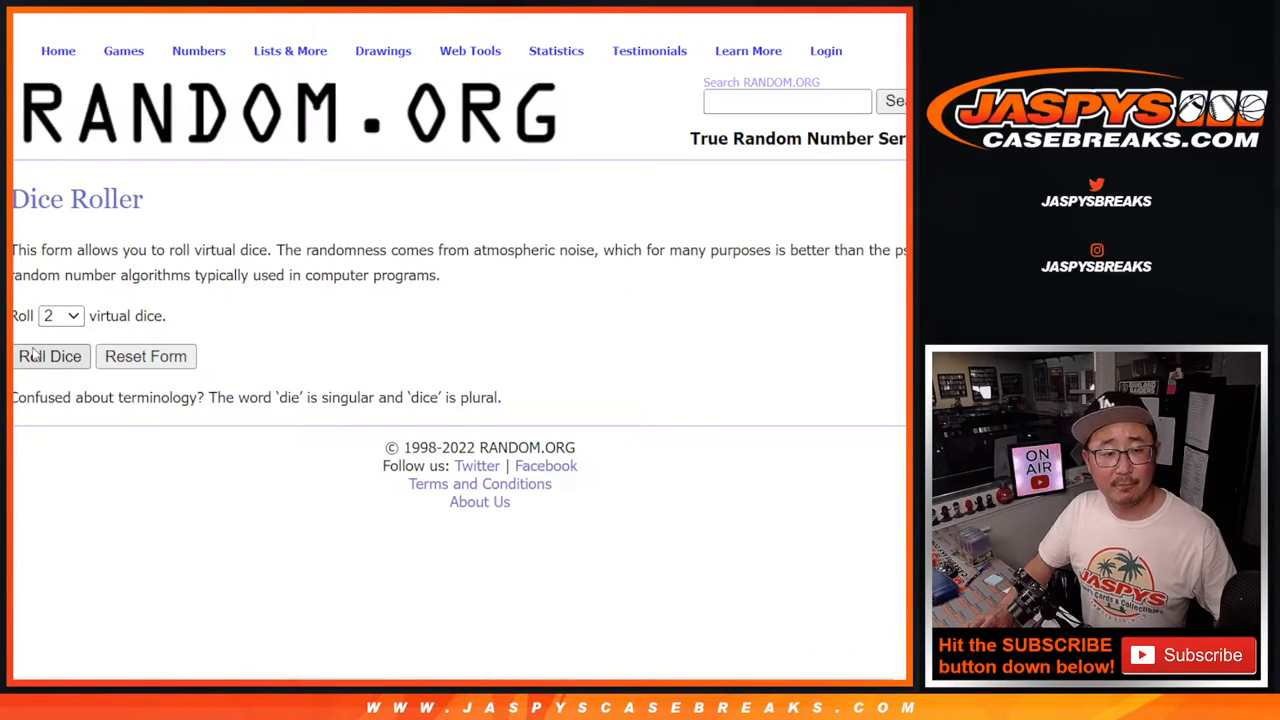
Step: Roll the two dice, then shuffle the participant names until the seventh randomization
{"action": "left_click", "coordinate": [50, 356]}
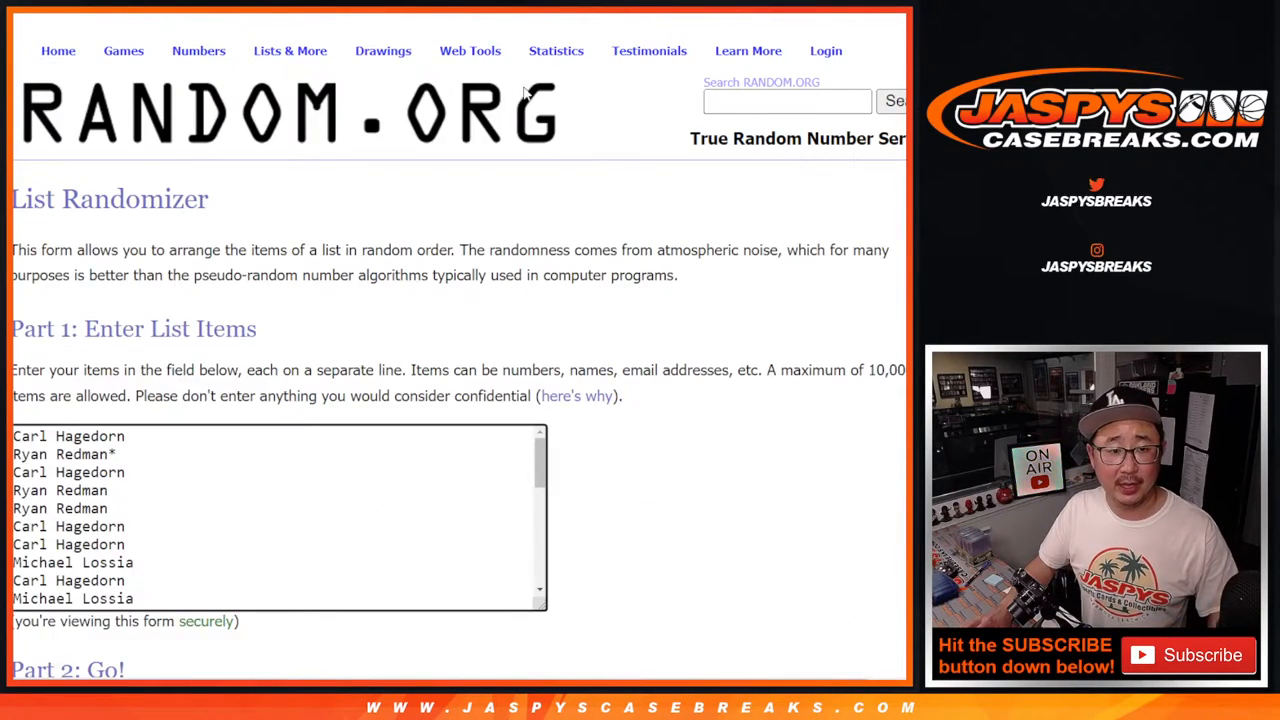
{"action": "scroll", "scroll_direction": "down", "scroll_amount": 3}
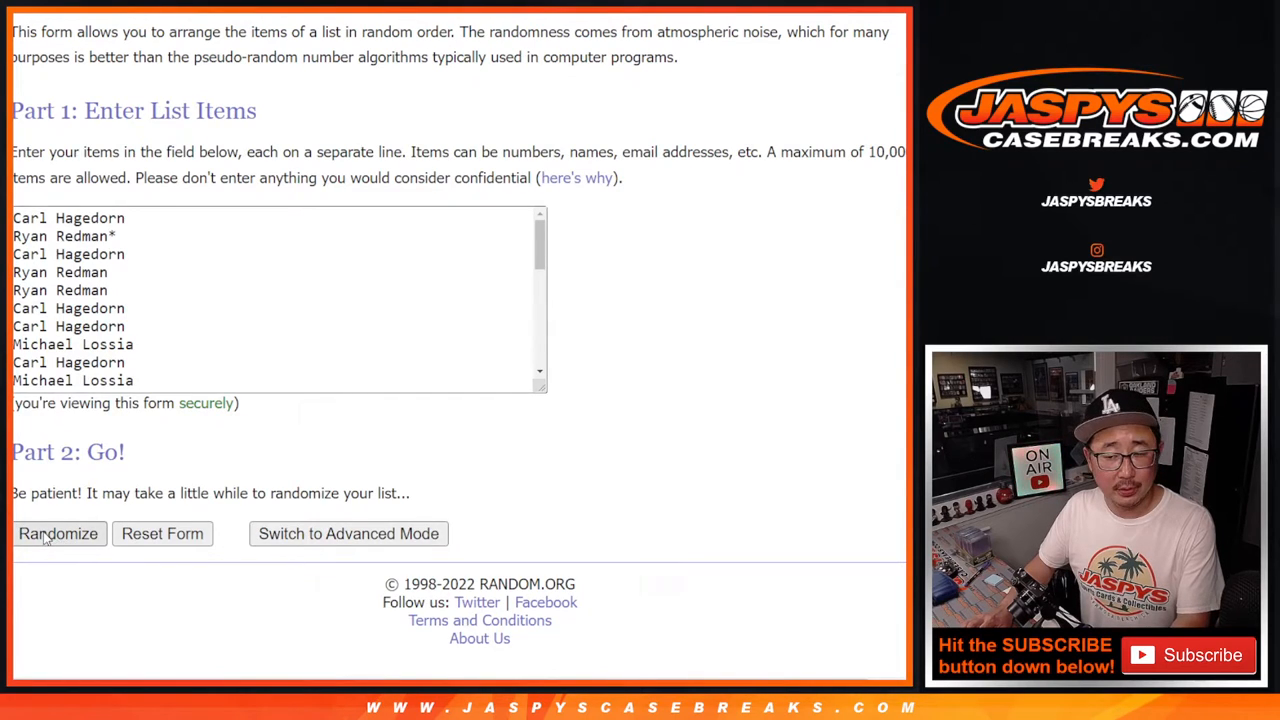
{"action": "left_click", "coordinate": [58, 534]}
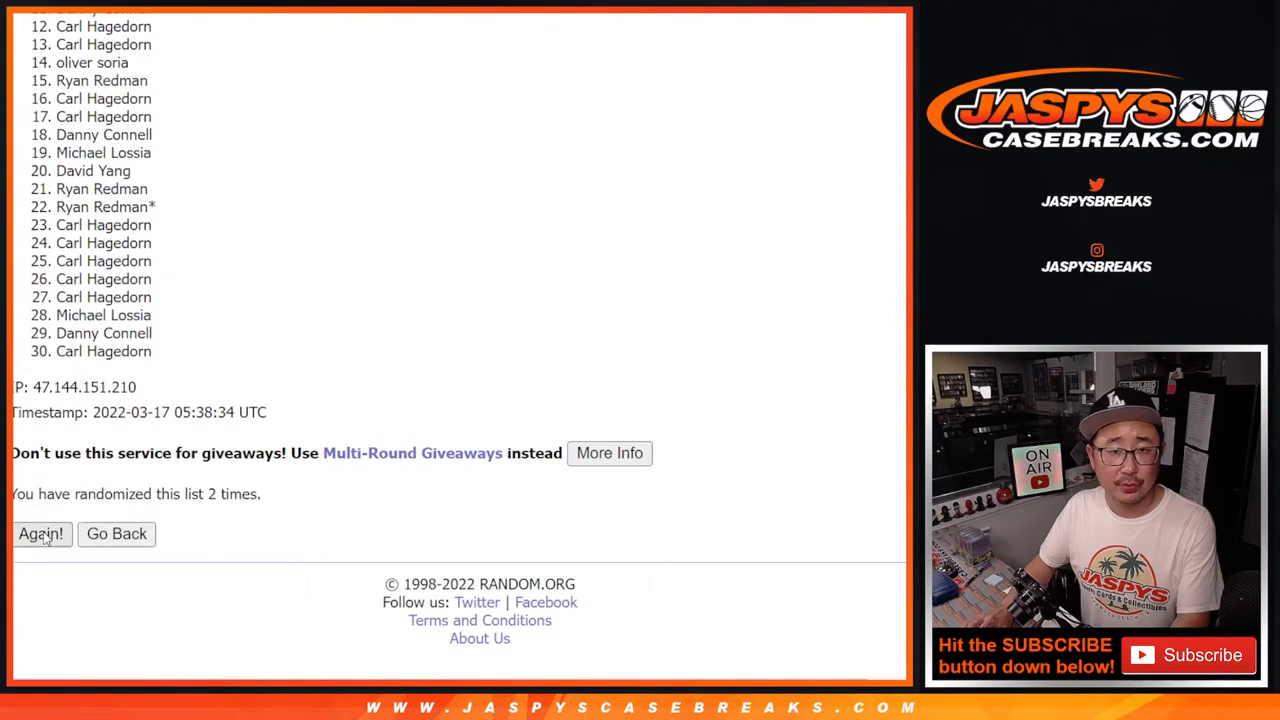
{"action": "left_click", "coordinate": [41, 534]}
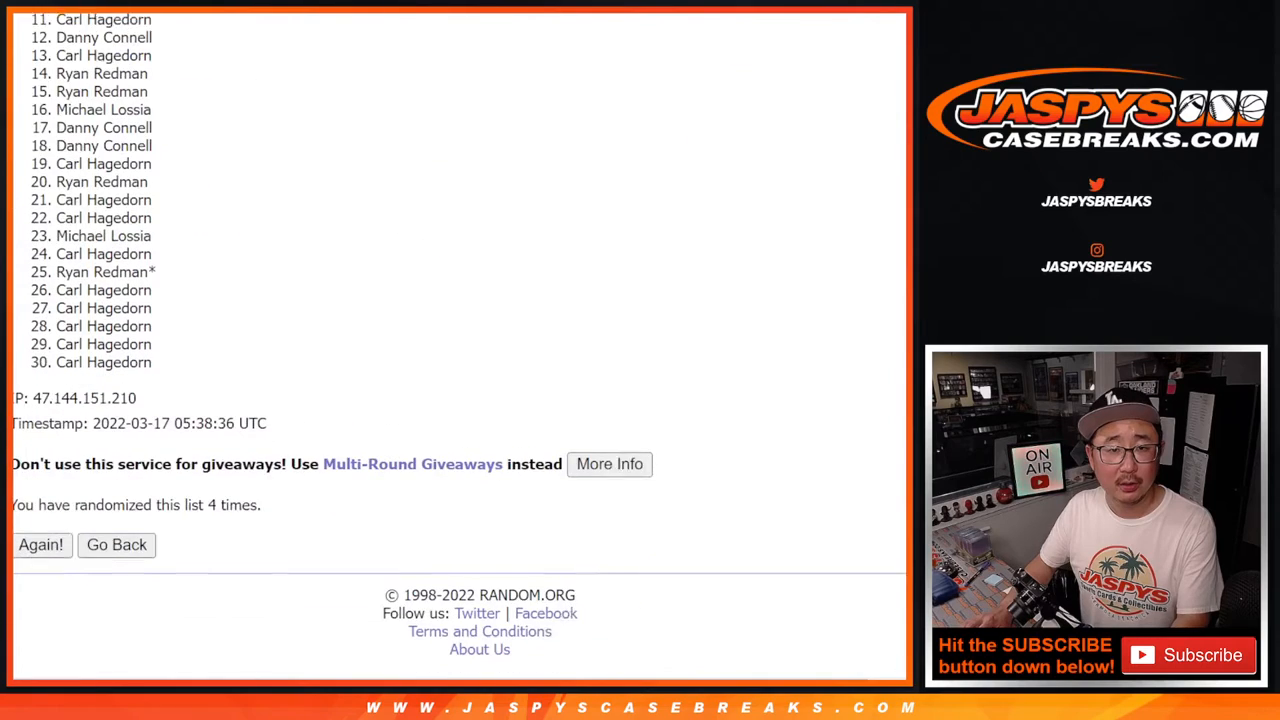
{"action": "scroll", "scroll_direction": "down", "scroll_amount": 3}
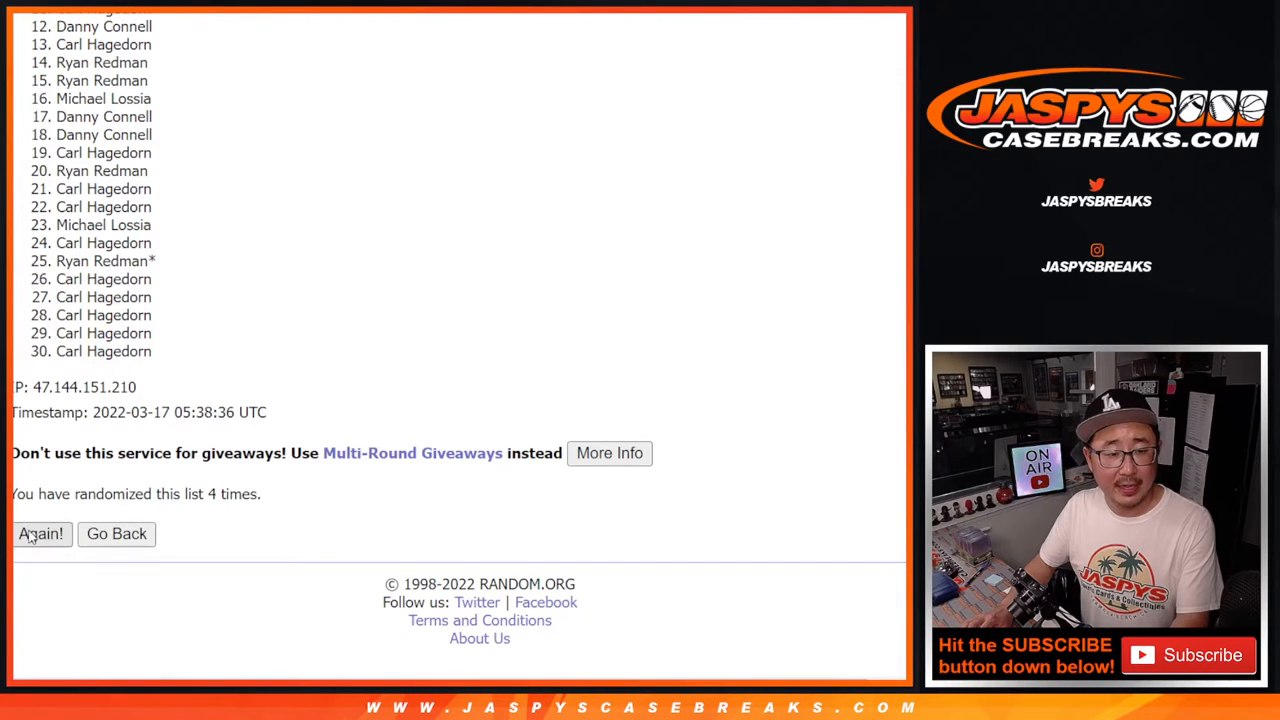
{"action": "left_click", "coordinate": [41, 534]}
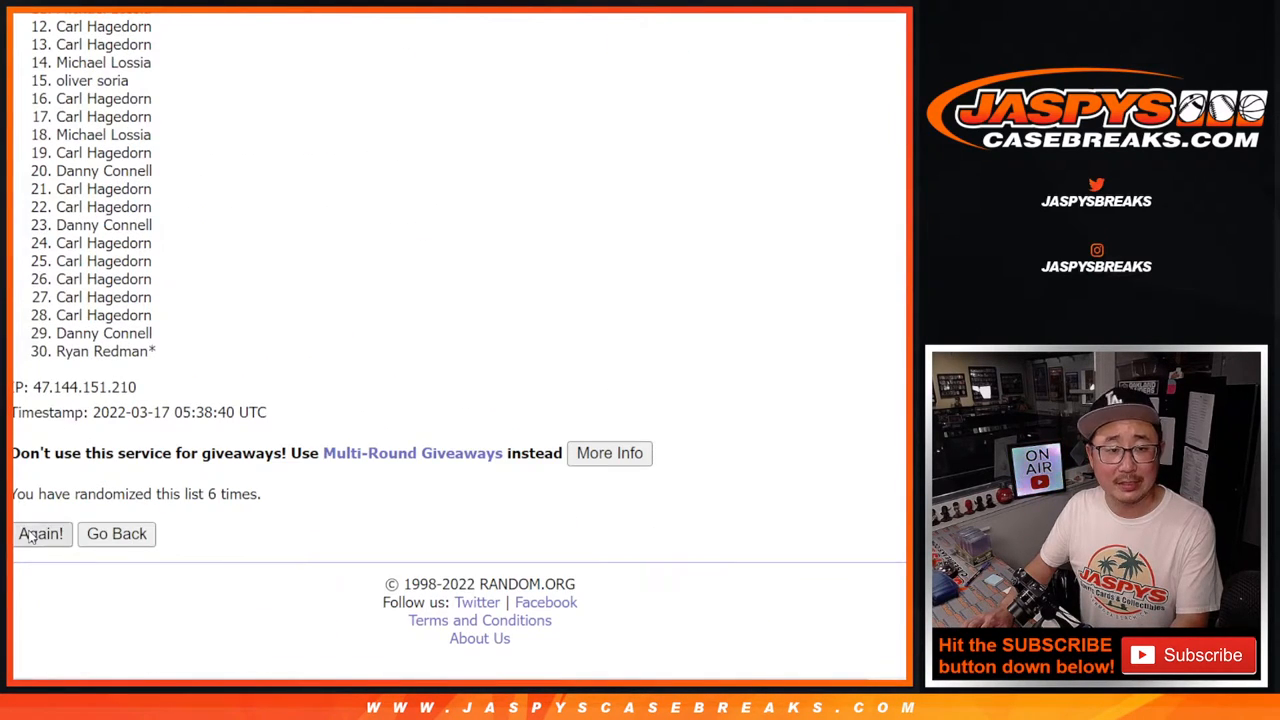
{"action": "left_click", "coordinate": [41, 534]}
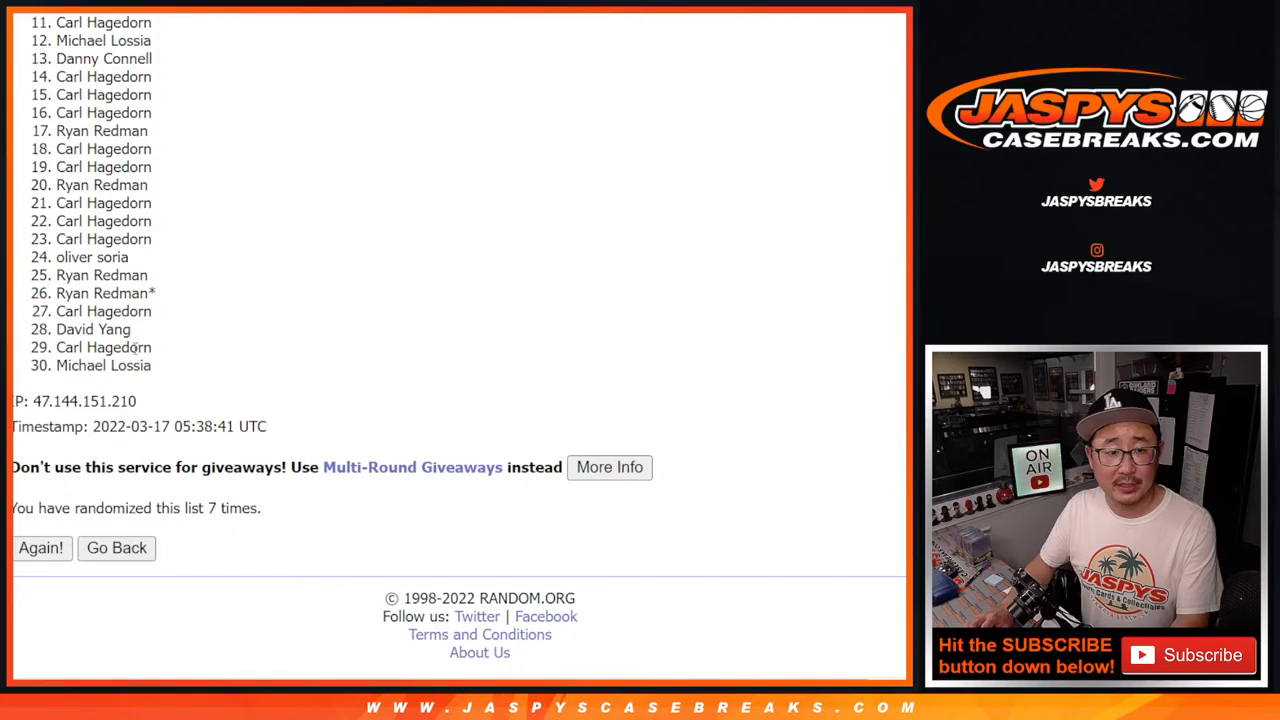
{"action": "mouse_move", "coordinate": [773, 330]}
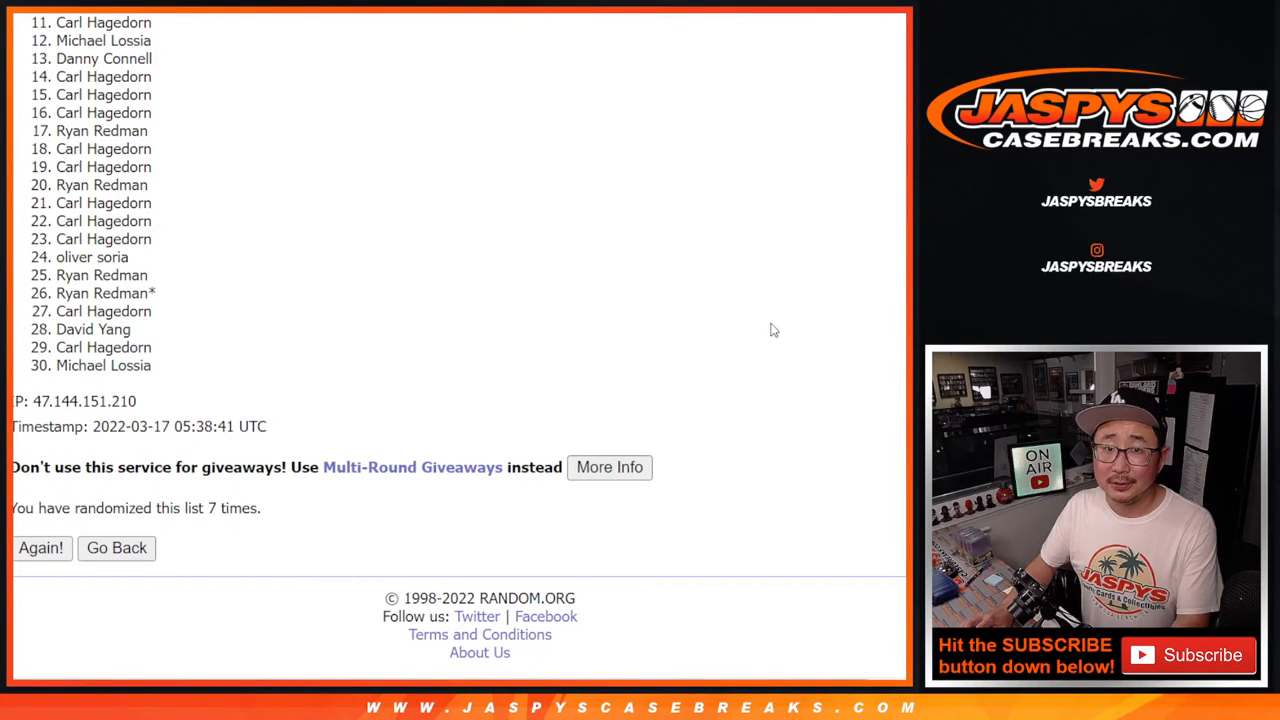
{"action": "scroll", "scroll_direction": "up", "scroll_amount": 3}
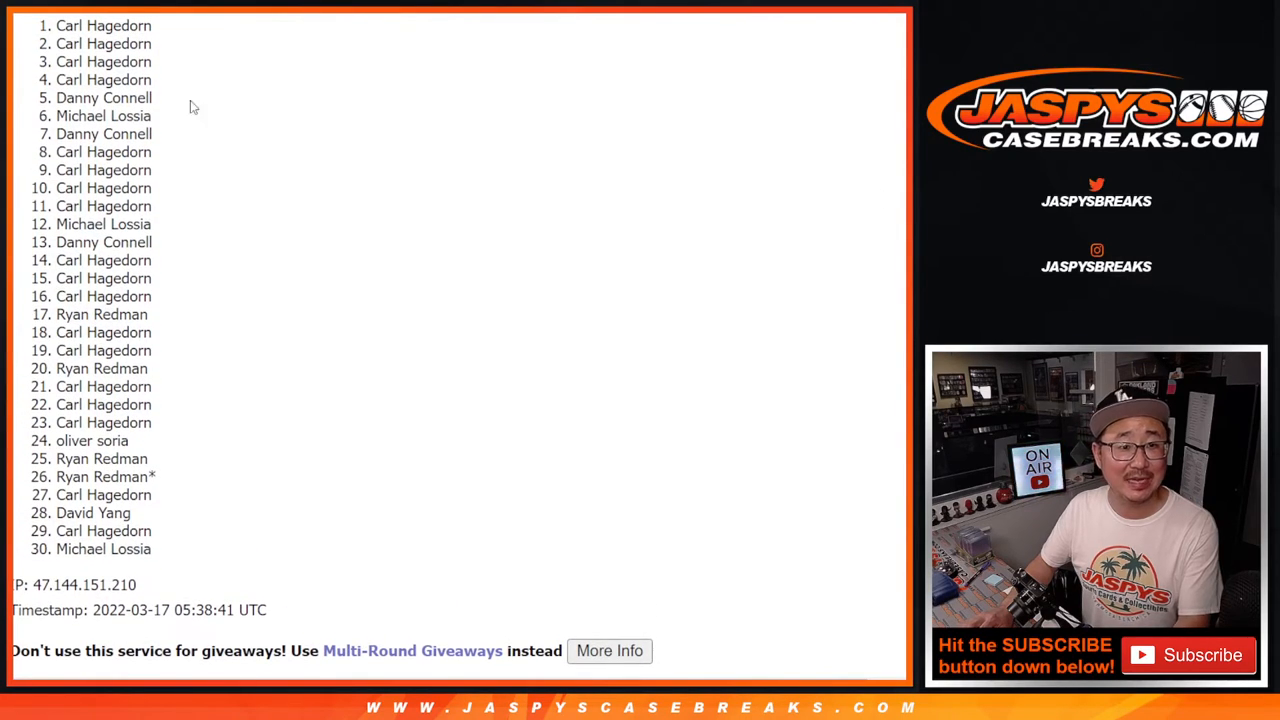
Step: Drag-select places 1 through 10 of the final shuffled list
{"action": "left_click_drag", "start_coordinate": [104, 25], "coordinate": [104, 153]}
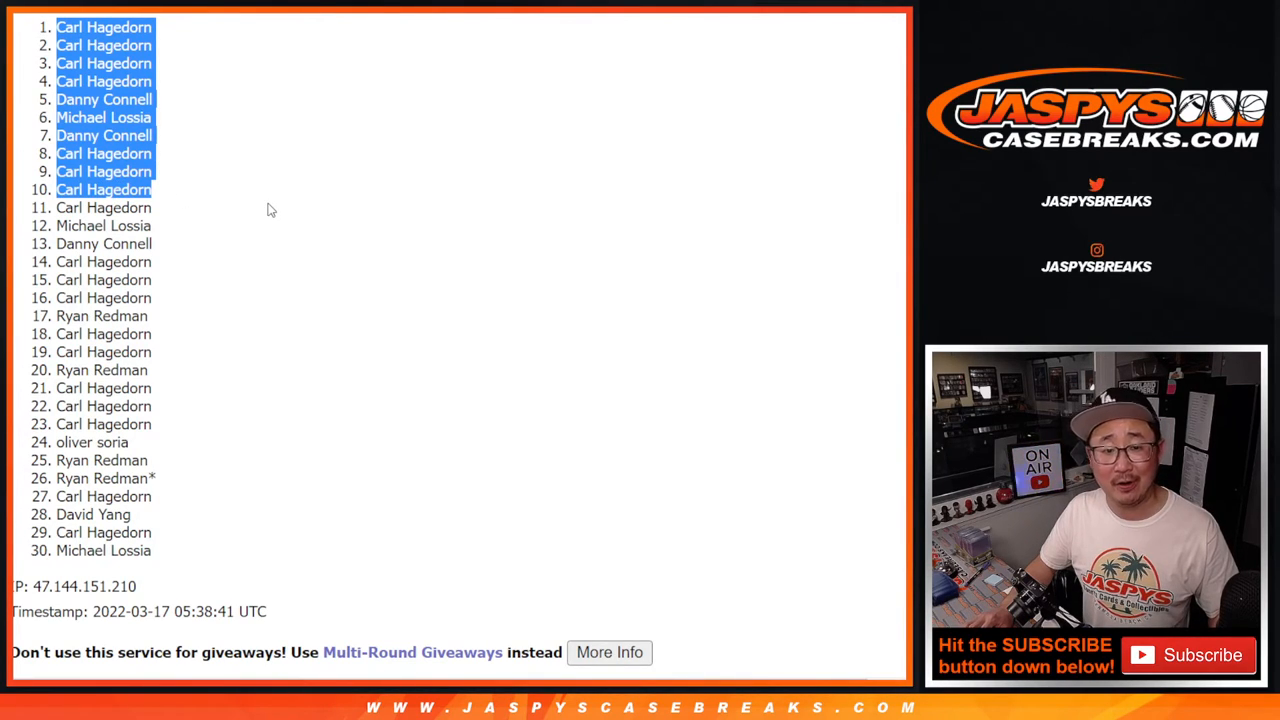
{"action": "mouse_move", "coordinate": [515, 289]}
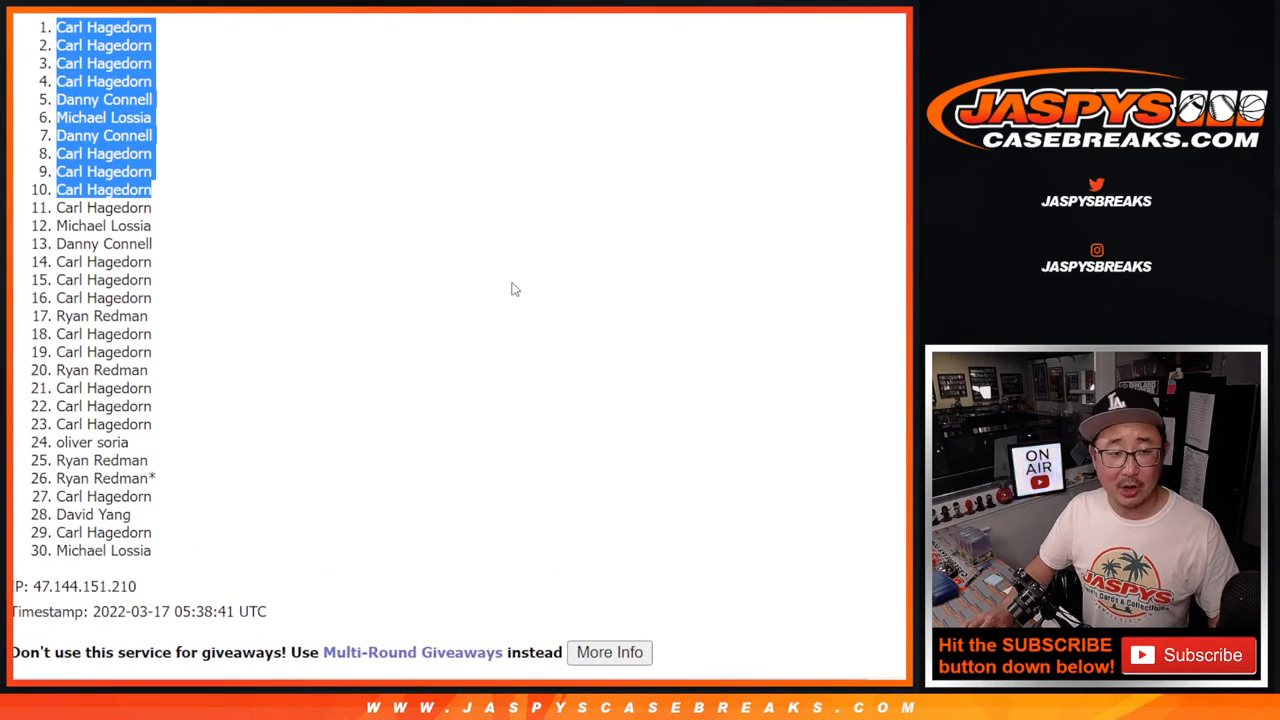